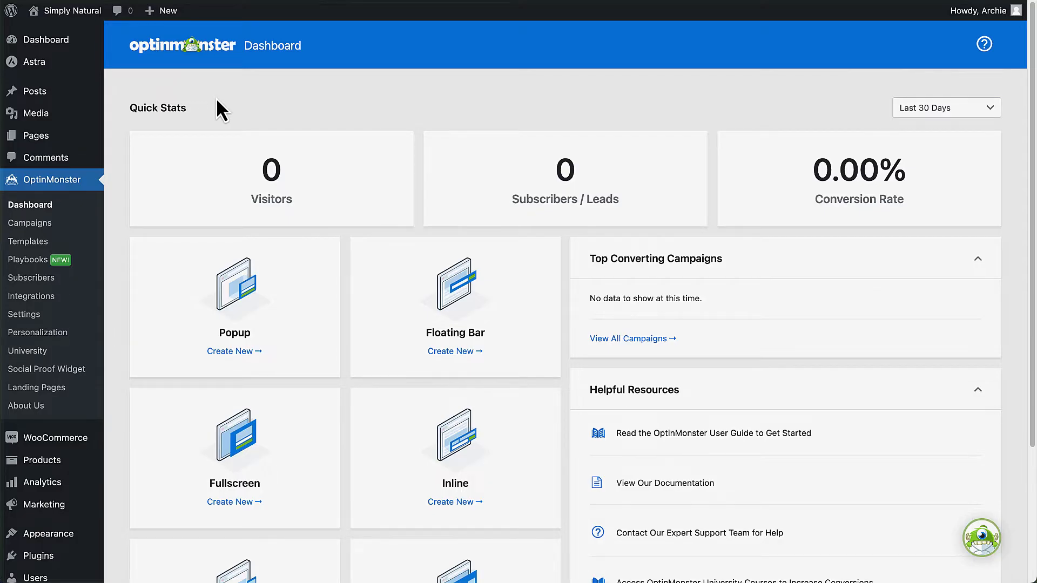
Step: Scroll through the featured templates in the Popup campaign gallery
{"action": "scroll", "scroll_direction": "down", "scroll_amount": 3}
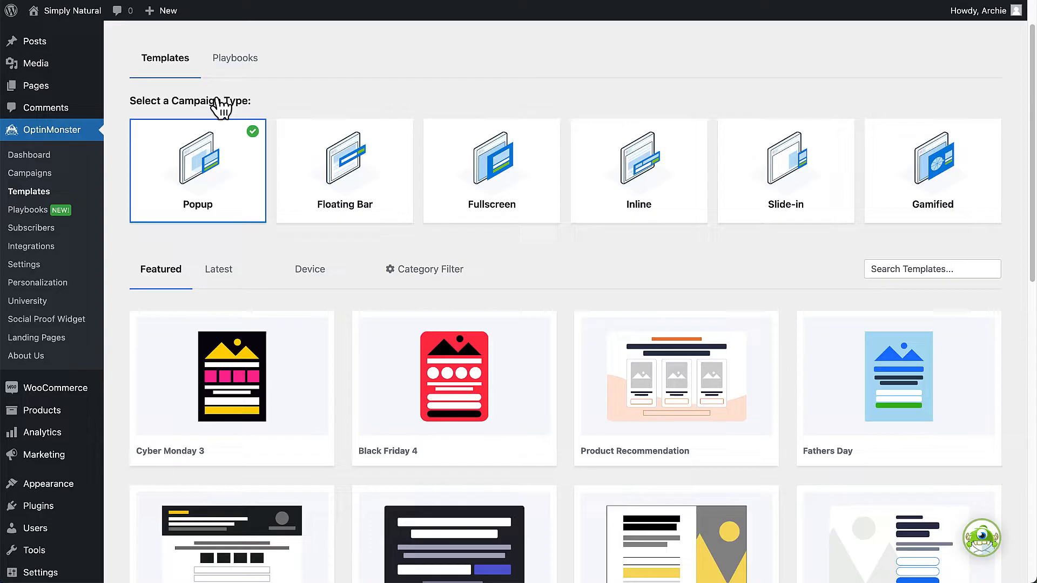
{"action": "mouse_move", "coordinate": [232, 208]}
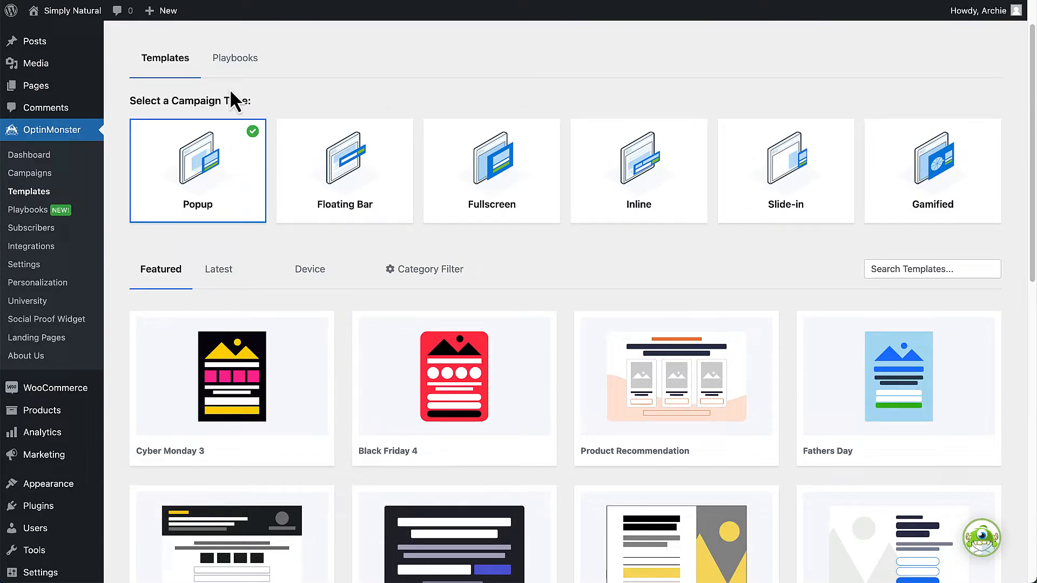
Step: Switch to the Playbooks tab and scroll through the ready-made playbooks
{"action": "left_click", "coordinate": [235, 58]}
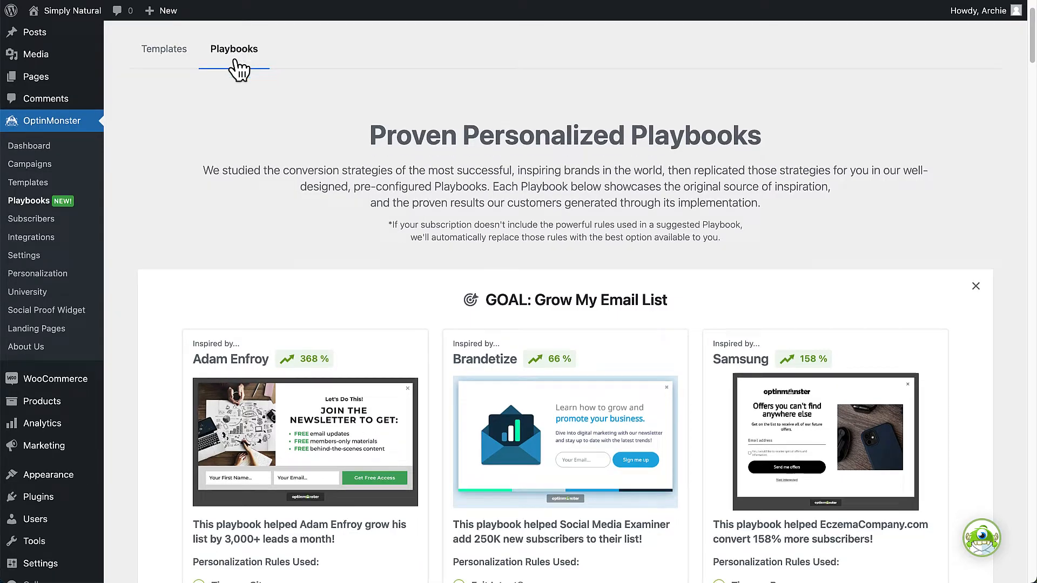
{"action": "scroll", "scroll_direction": "down", "scroll_amount": 3}
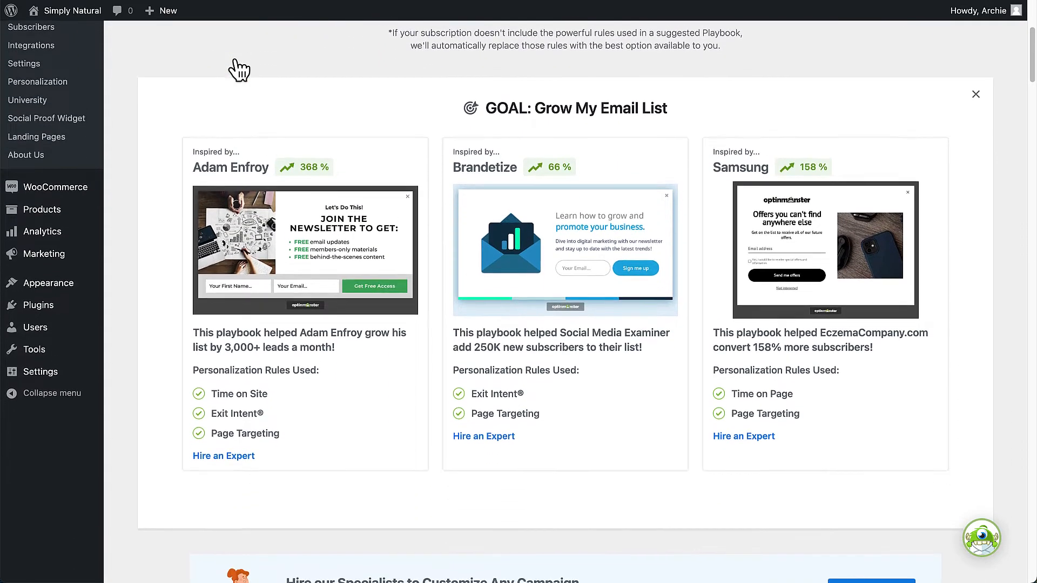
{"action": "scroll", "scroll_direction": "down", "scroll_amount": 3}
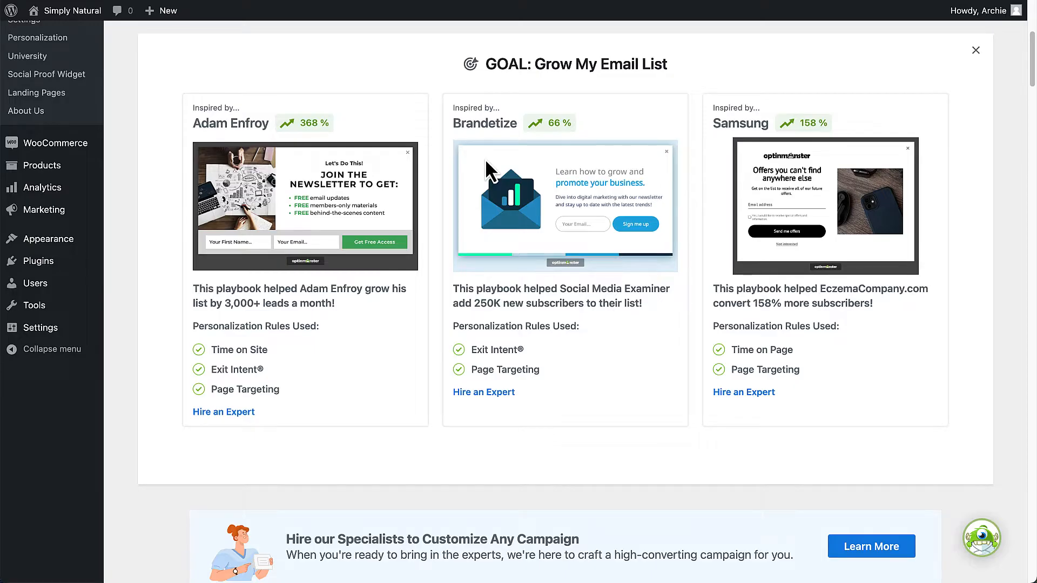
Step: Start a campaign from the Brandetize playbook, then exit back to Playbooks
{"action": "left_click", "coordinate": [975, 49]}
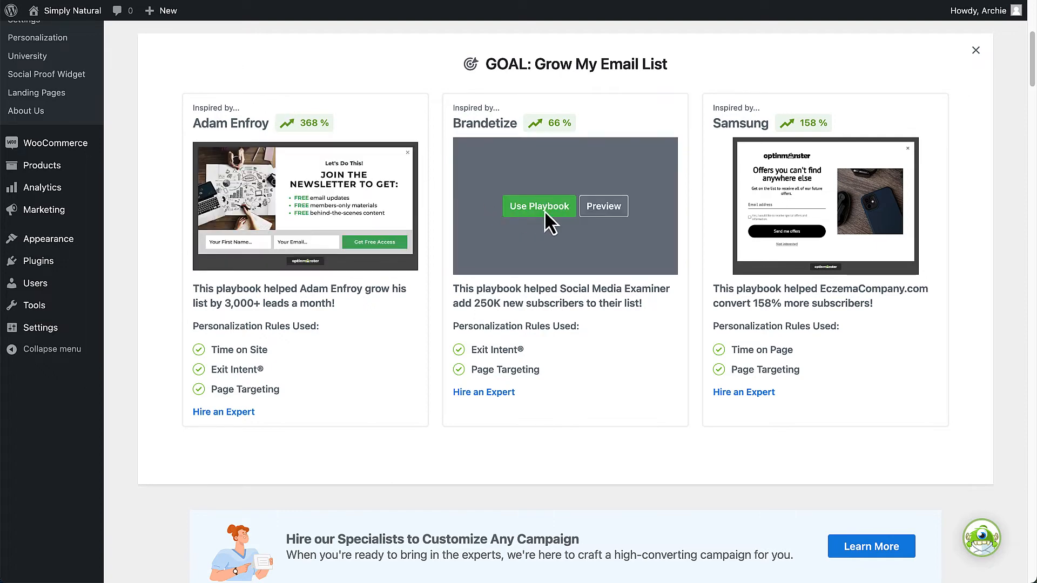
{"action": "left_click", "coordinate": [539, 206]}
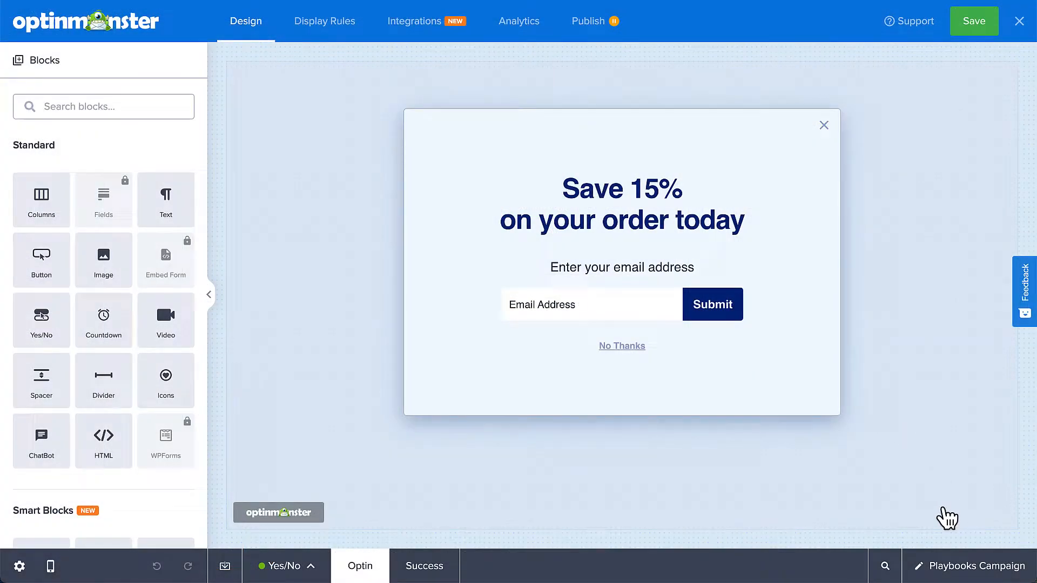
{"action": "left_click", "coordinate": [966, 566]}
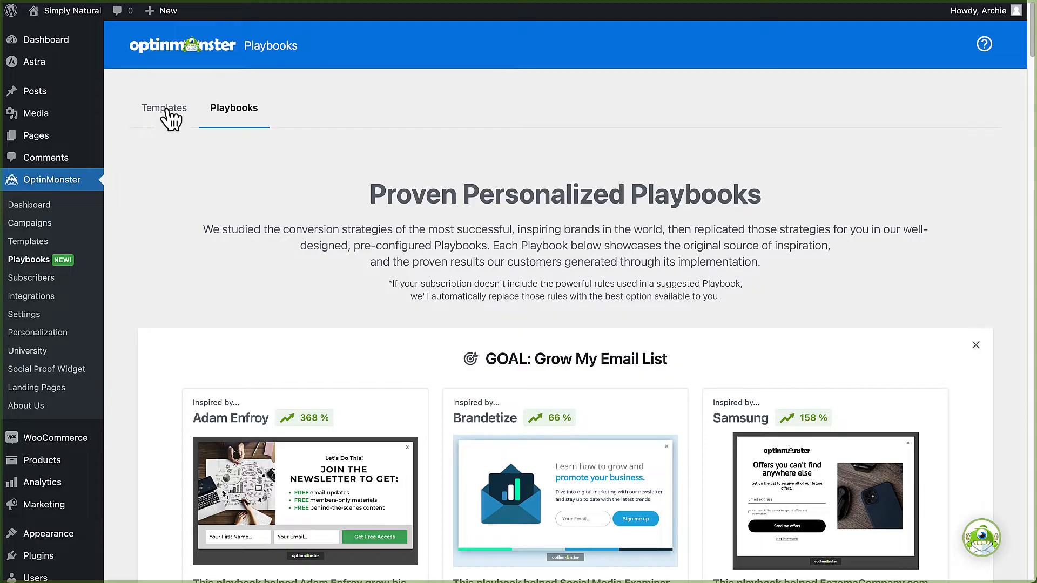
Step: Return to Templates and browse featured popup designs like Basic, Offer and Zen
{"action": "left_click", "coordinate": [163, 108]}
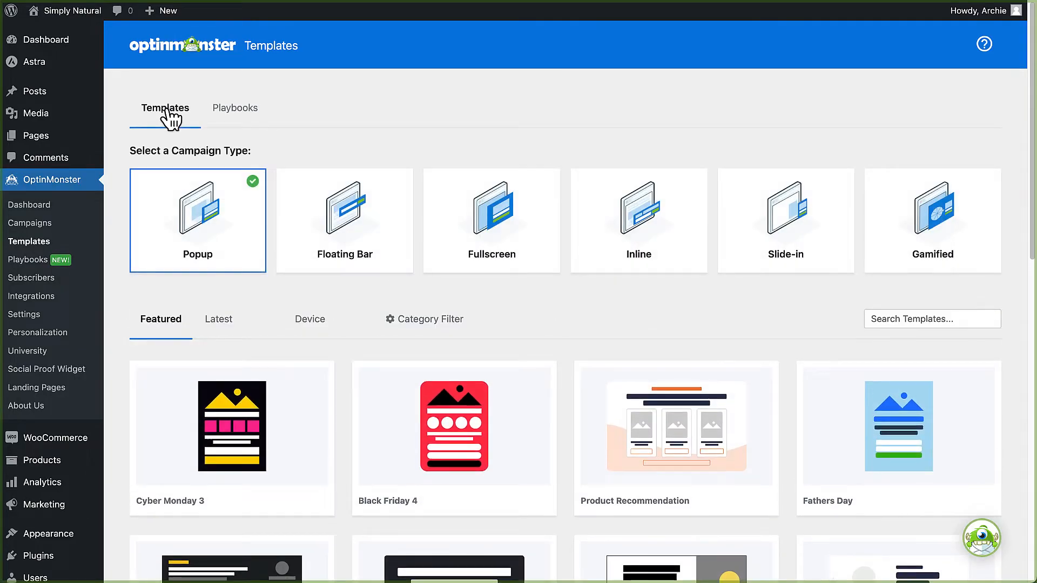
{"action": "left_click", "coordinate": [424, 320]}
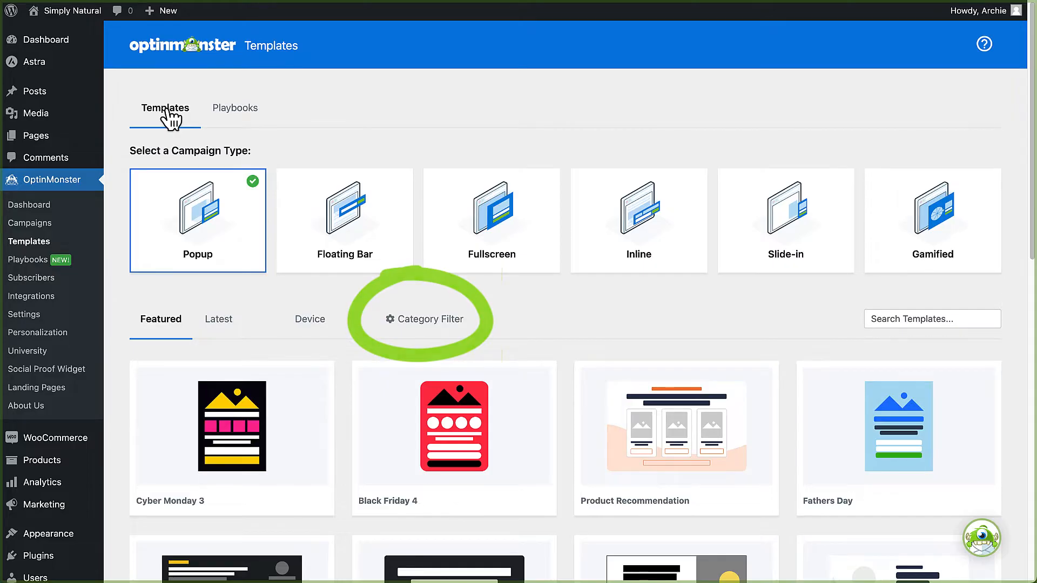
{"action": "scroll", "scroll_direction": "down", "scroll_amount": 3}
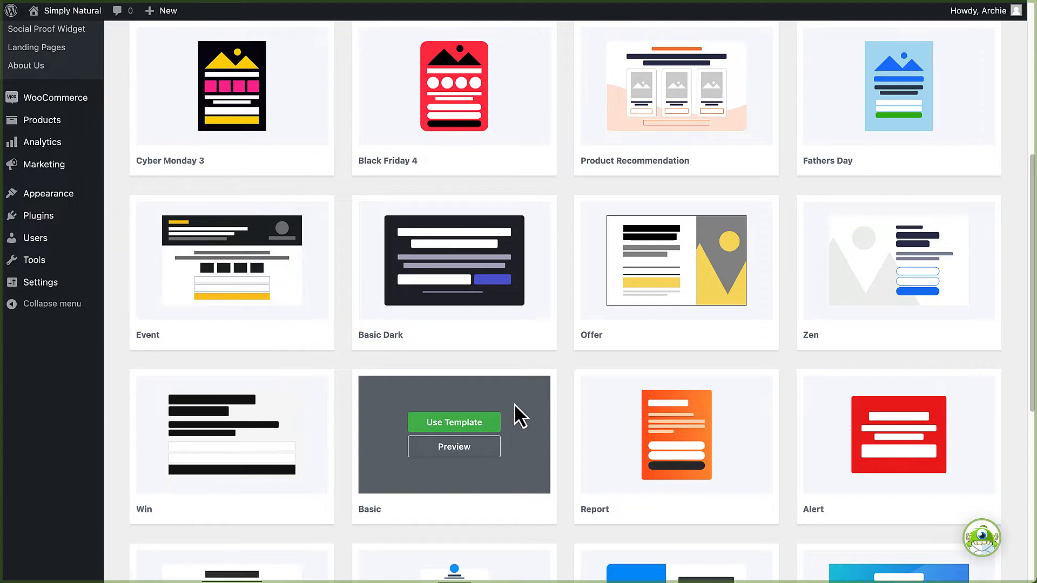
Step: Create a campaign named 'Newsletter Signup (Popup)' from the Basic template and start building
{"action": "left_click", "coordinate": [454, 422]}
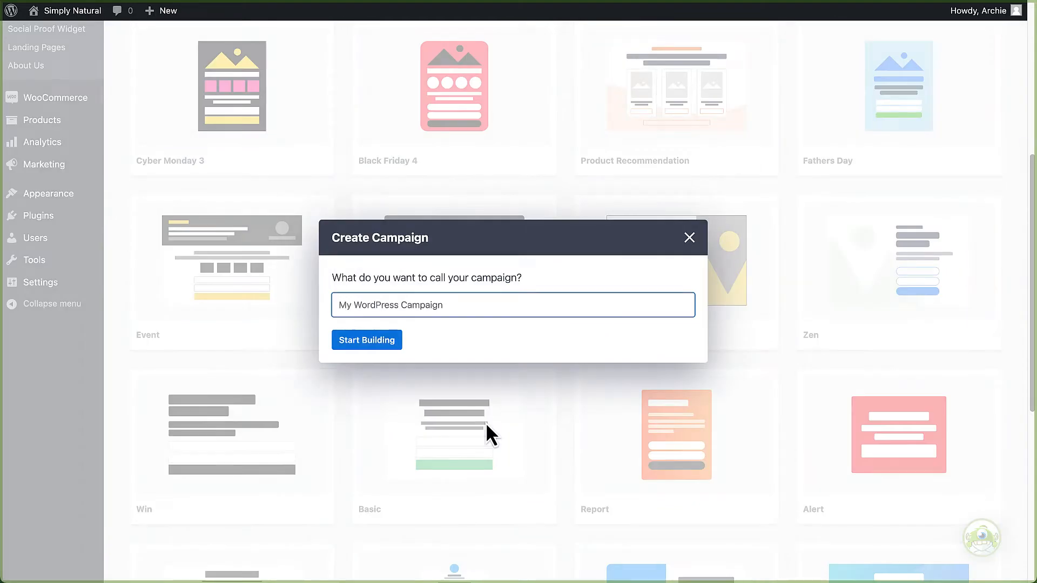
{"action": "mouse_move", "coordinate": [448, 334]}
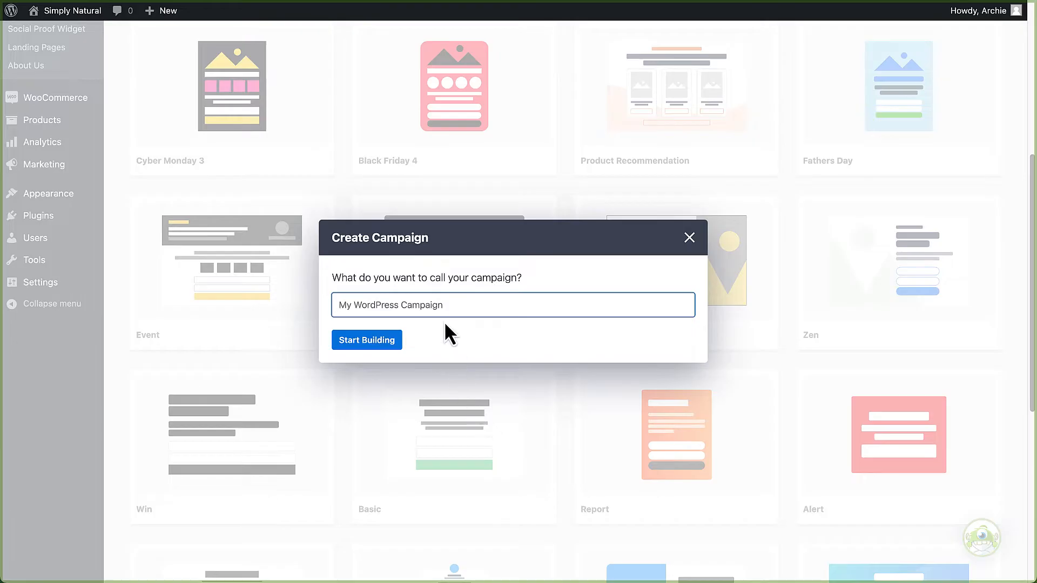
{"action": "type", "text": "Newsletter Signup (Popup)"}
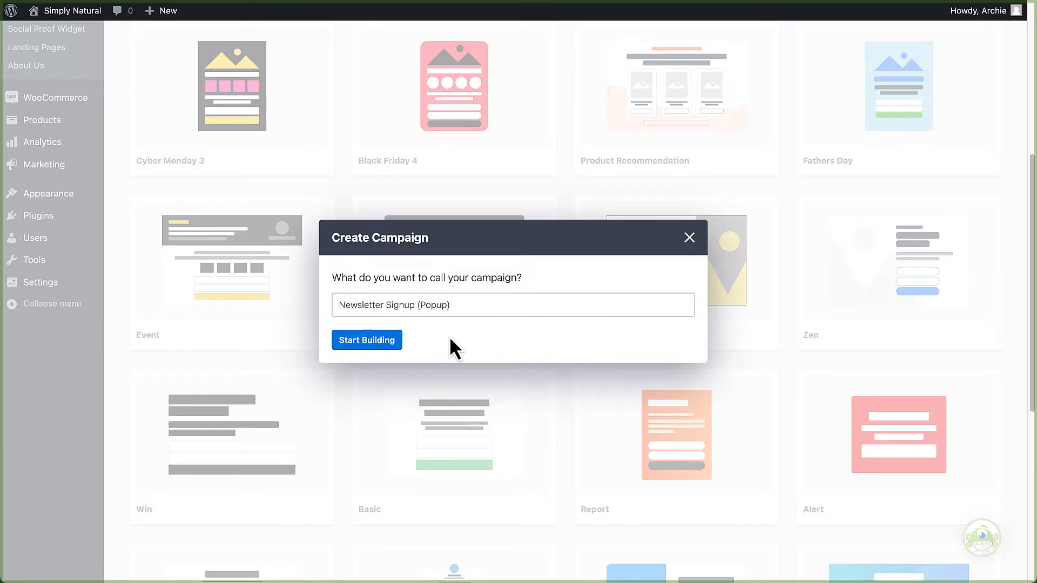
{"action": "left_click", "coordinate": [367, 339]}
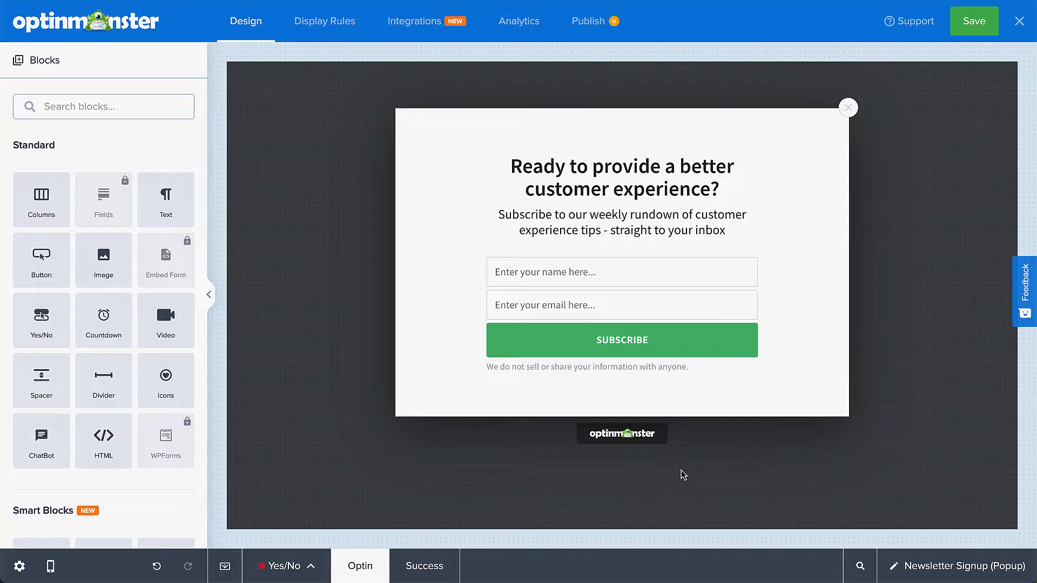
Step: Inspect the Basic popup's headline and form fields, then open Archie's Coffee Recommendation Popup
{"action": "left_click", "coordinate": [622, 176]}
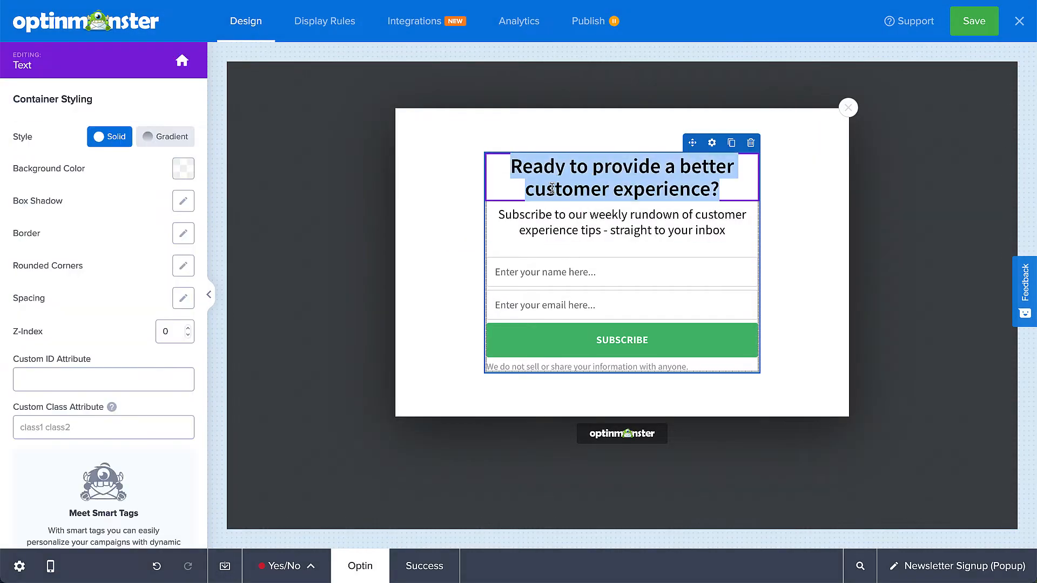
{"action": "left_click", "coordinate": [622, 177]}
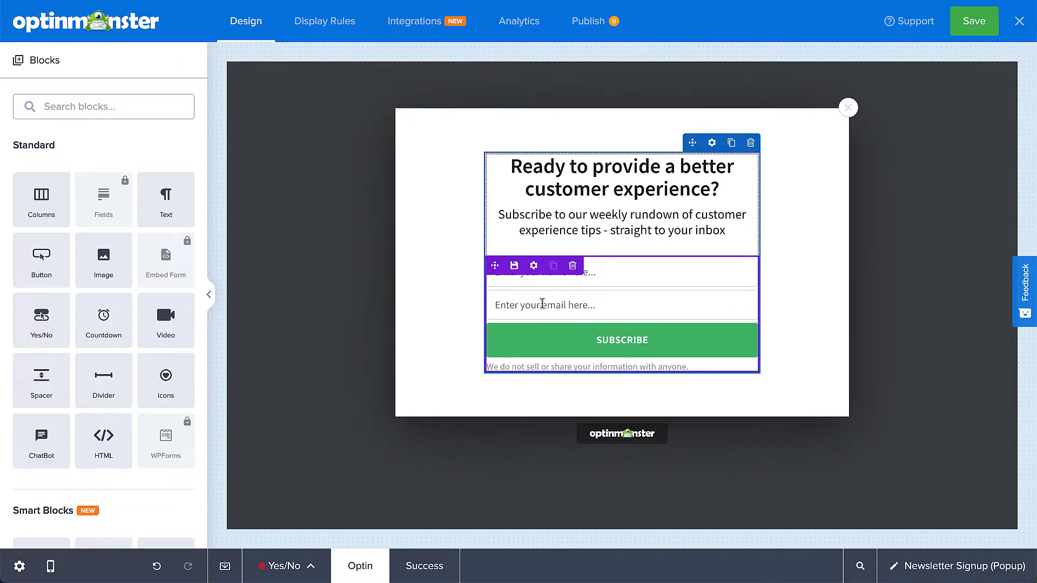
{"action": "left_click", "coordinate": [622, 305]}
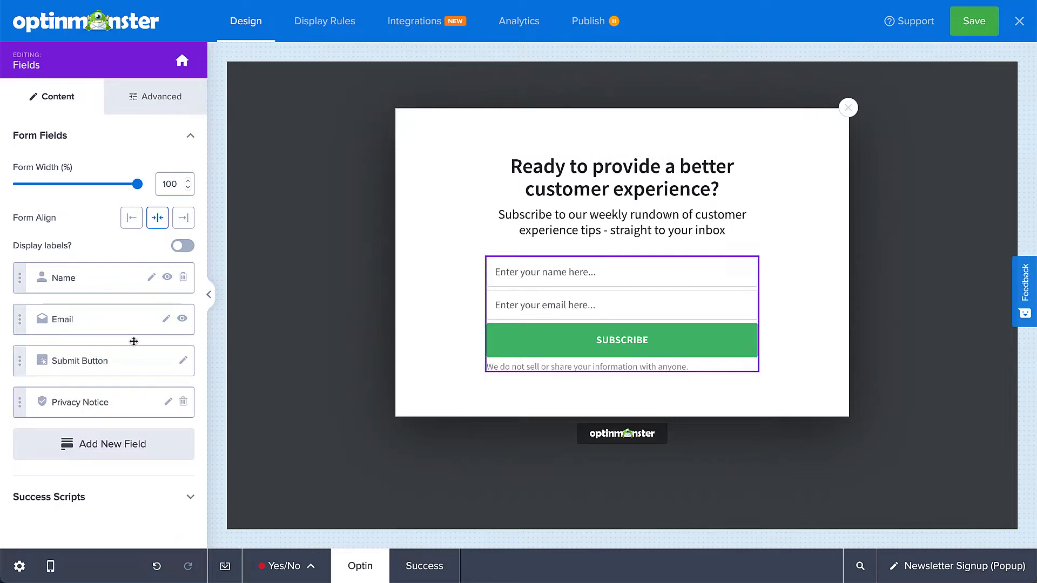
{"action": "left_click", "coordinate": [104, 443]}
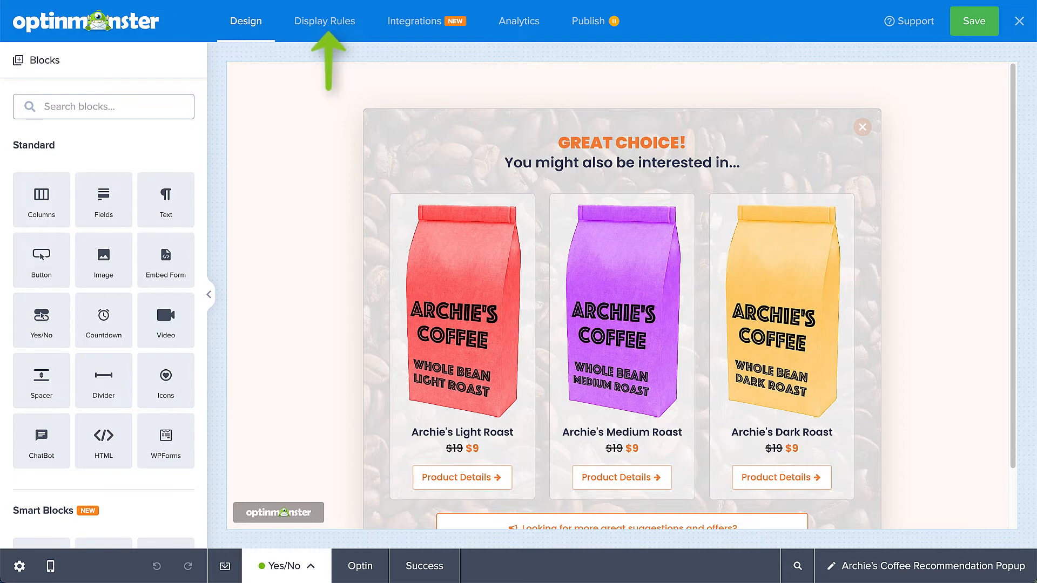
Step: In Display Rules, add a second condition group triggering on Exit Intent
{"action": "left_click", "coordinate": [324, 21]}
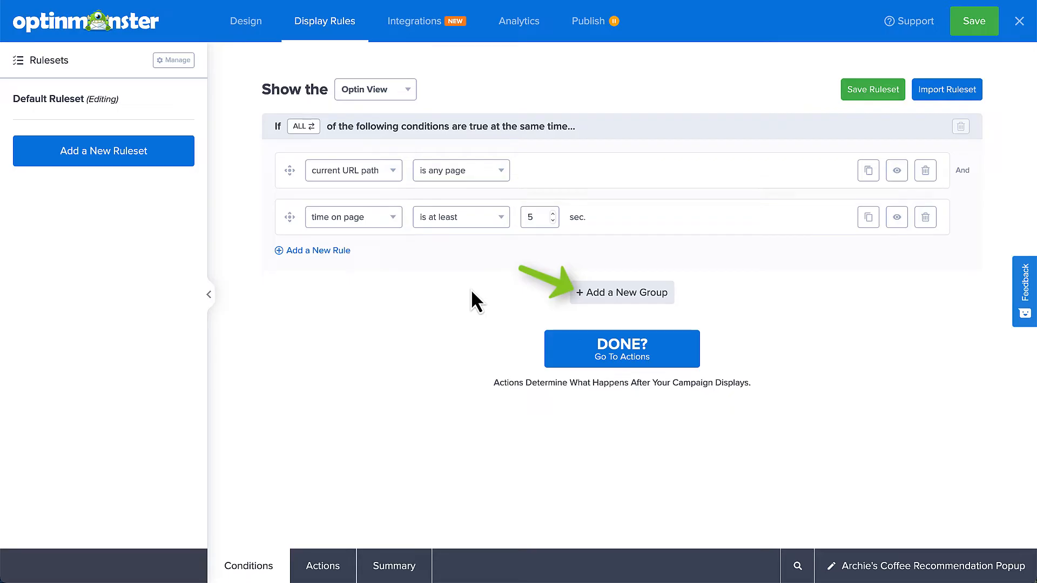
{"action": "left_click", "coordinate": [622, 293]}
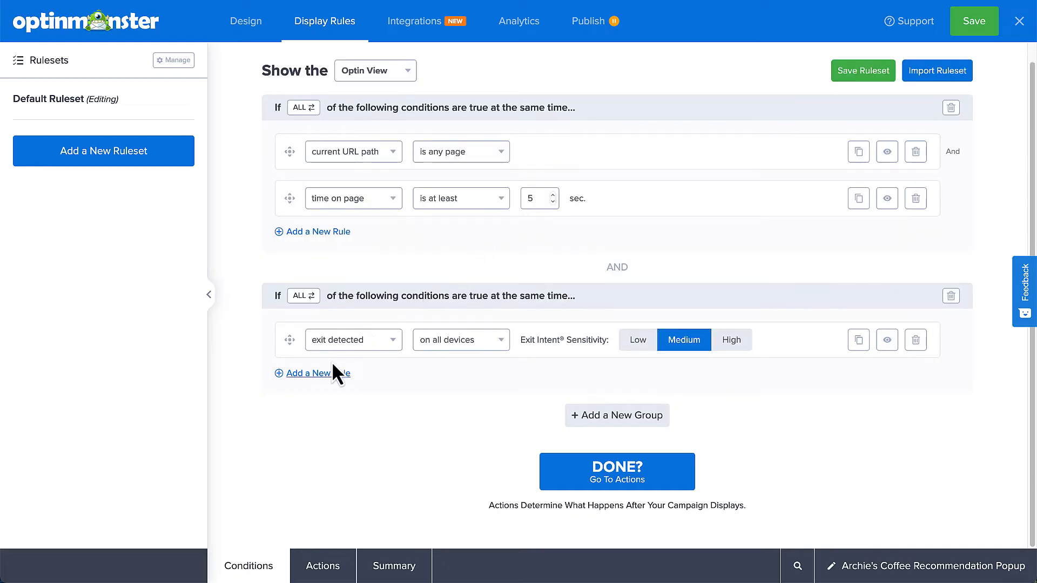
Step: Add a 'scrolled at least 15%' rule to the second group and switch ALL to ANY ONE
{"action": "left_click", "coordinate": [312, 374]}
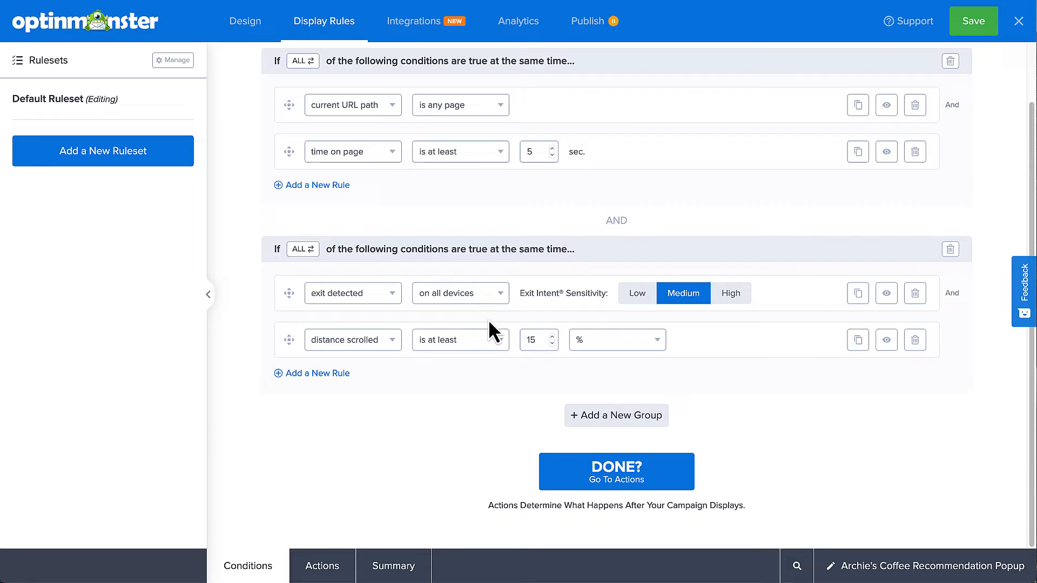
{"action": "left_click", "coordinate": [303, 249]}
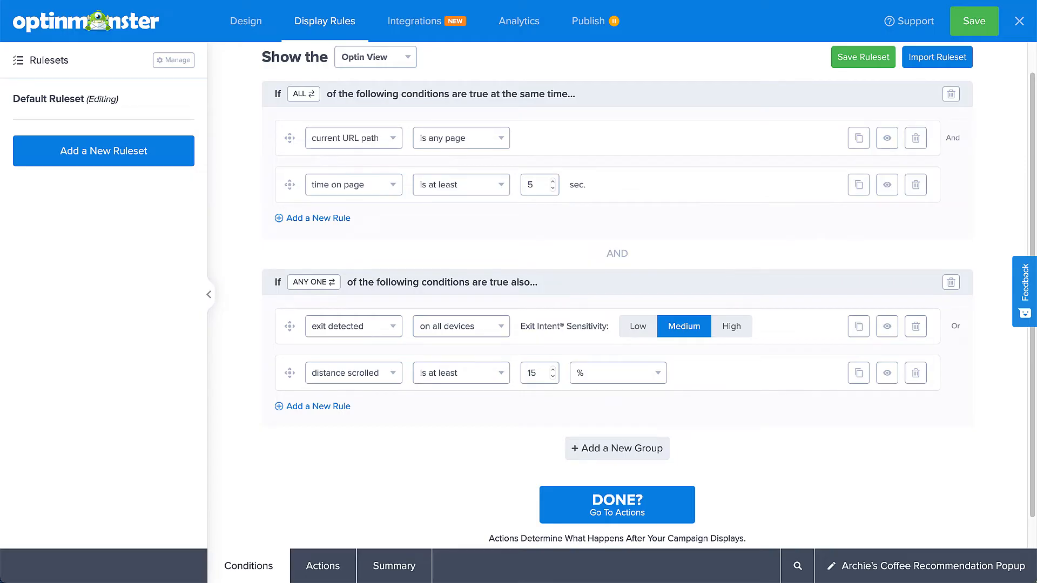
{"action": "left_click", "coordinate": [318, 406]}
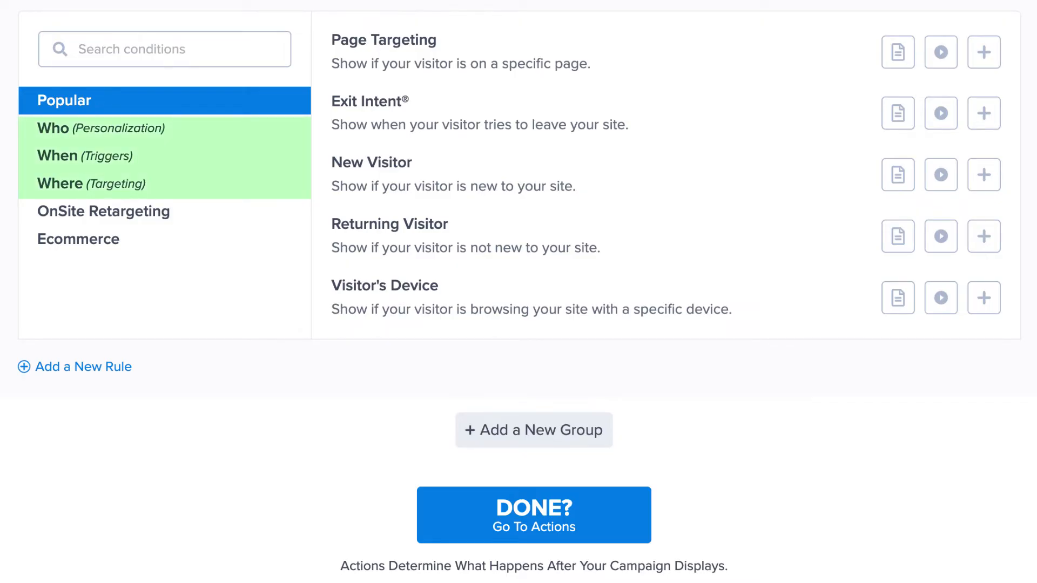
Step: Show the OnSite Retargeting conditions in the condition browser
{"action": "left_click", "coordinate": [104, 211]}
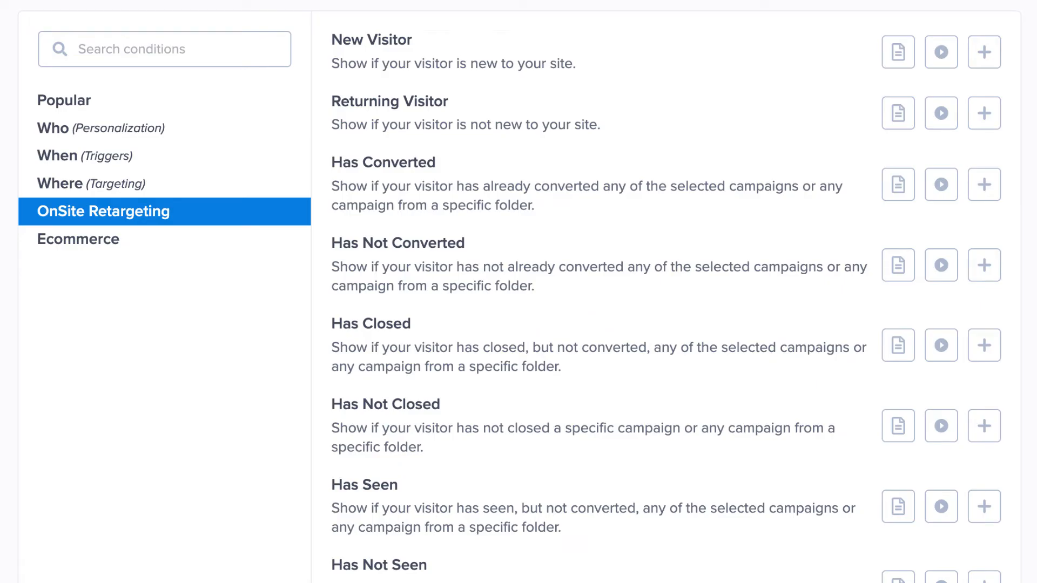
{"action": "mouse_move", "coordinate": [78, 239]}
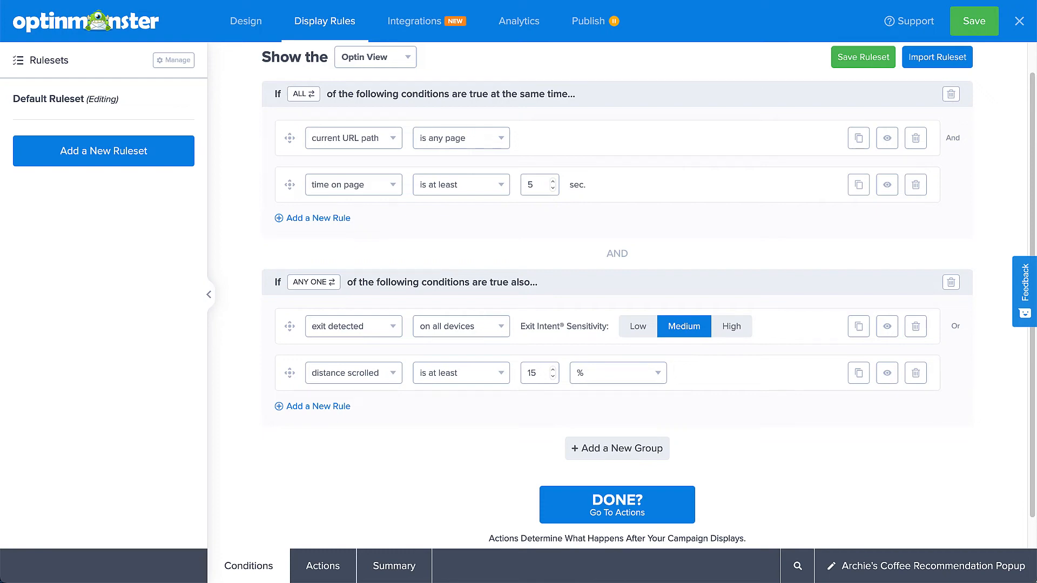
Step: Scroll down and view the Actions tab with MonsterEffects, MonsterSounds and Cookie Settings
{"action": "scroll", "scroll_direction": "down", "scroll_amount": 3}
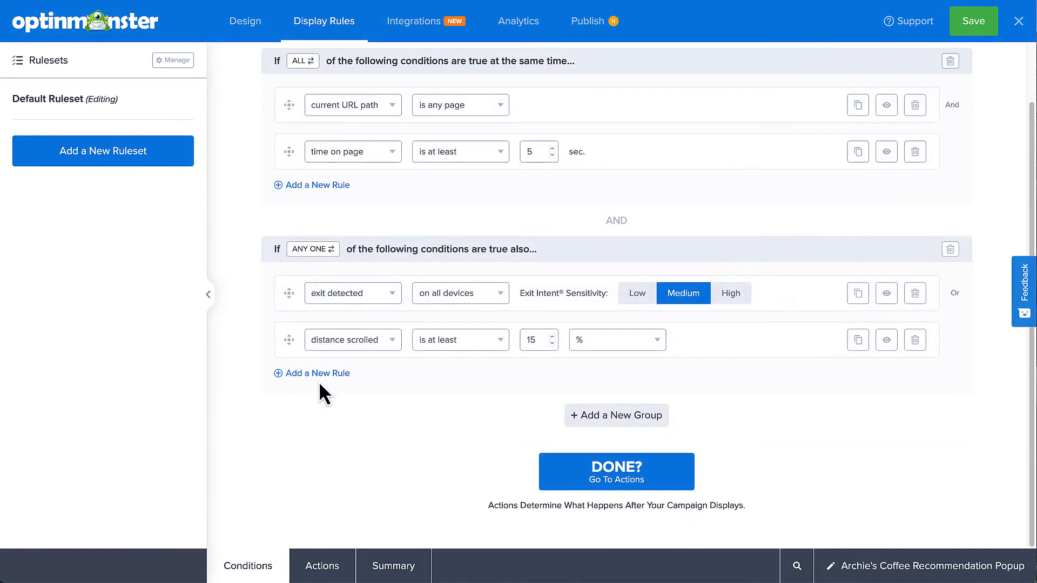
{"action": "left_click", "coordinate": [322, 565]}
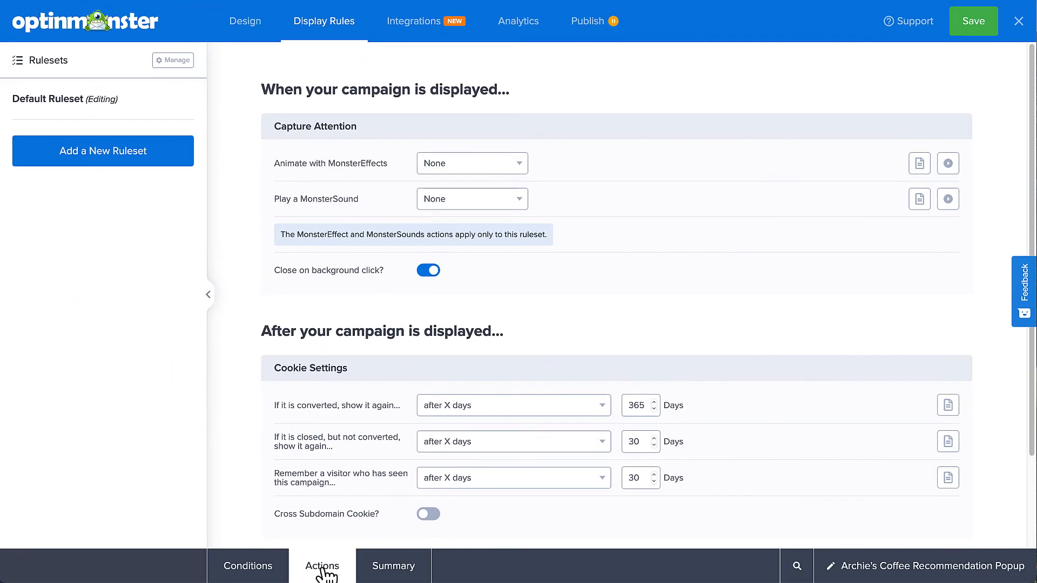
Step: View the Summary tab showing any page, 5 seconds, then exit intent or 15% scroll
{"action": "left_click", "coordinate": [394, 566]}
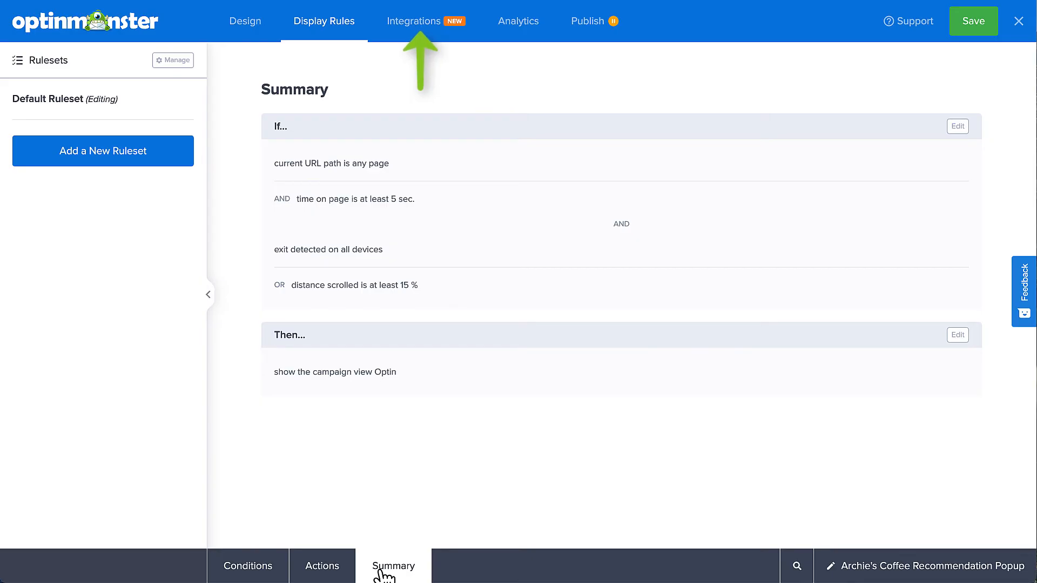
Step: Search integrations for 'Mail', ending on ActiveCampaign linked to the Newsletter Subscribers list
{"action": "left_click", "coordinate": [414, 21]}
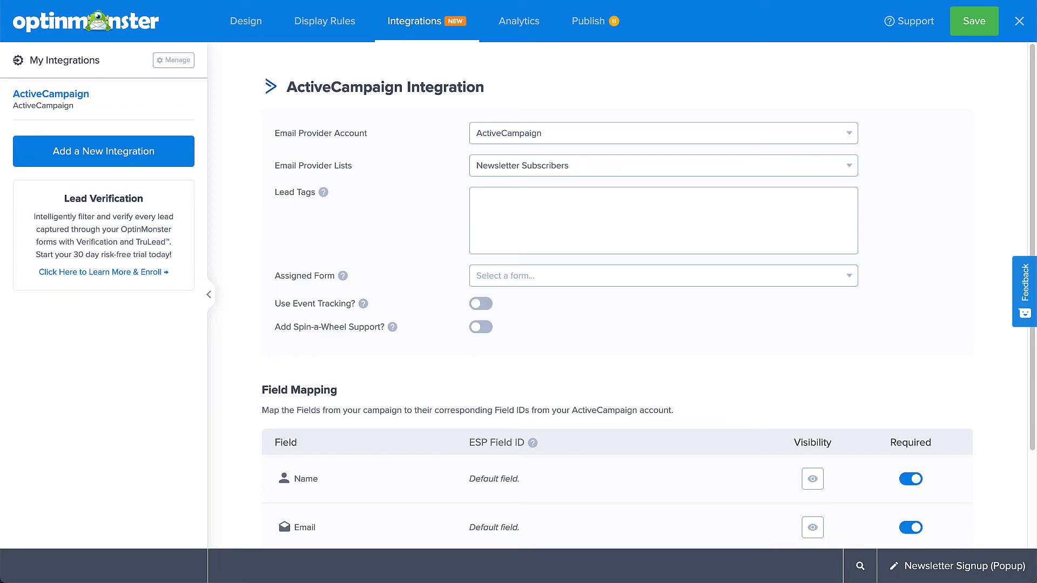
{"action": "left_click", "coordinate": [104, 151]}
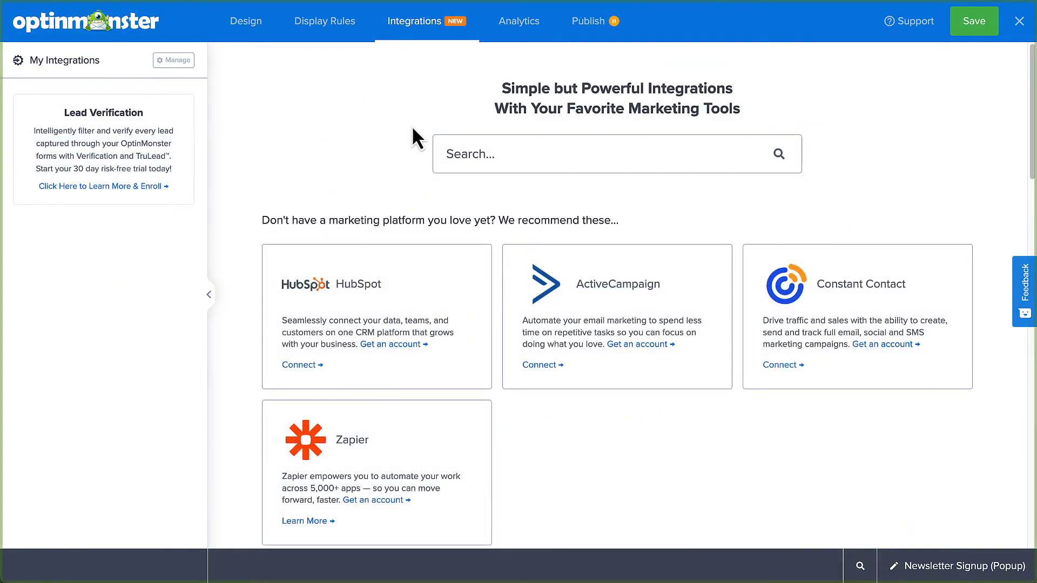
{"action": "type", "text": "Mail"}
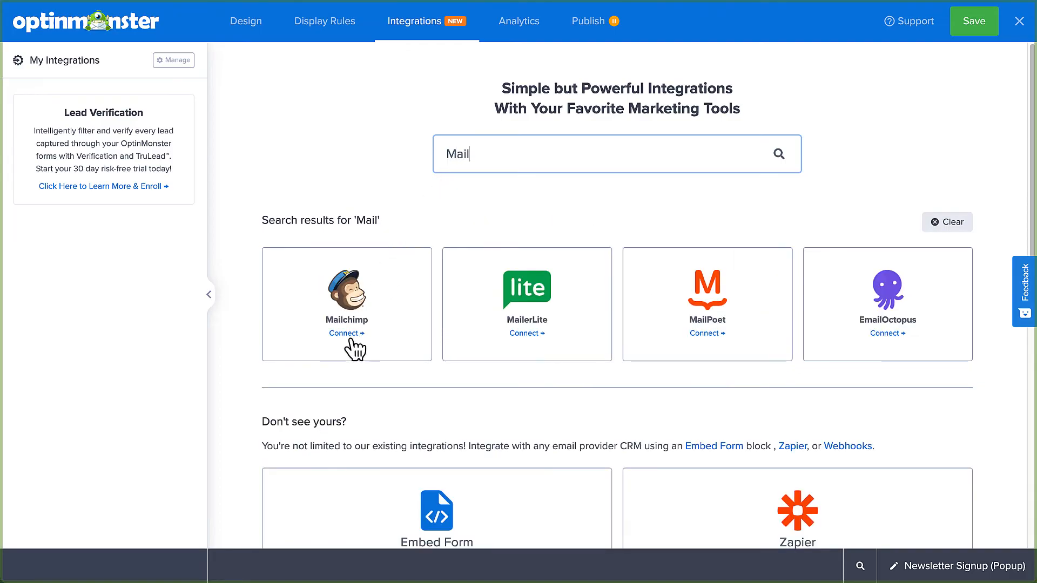
{"action": "left_click", "coordinate": [346, 334]}
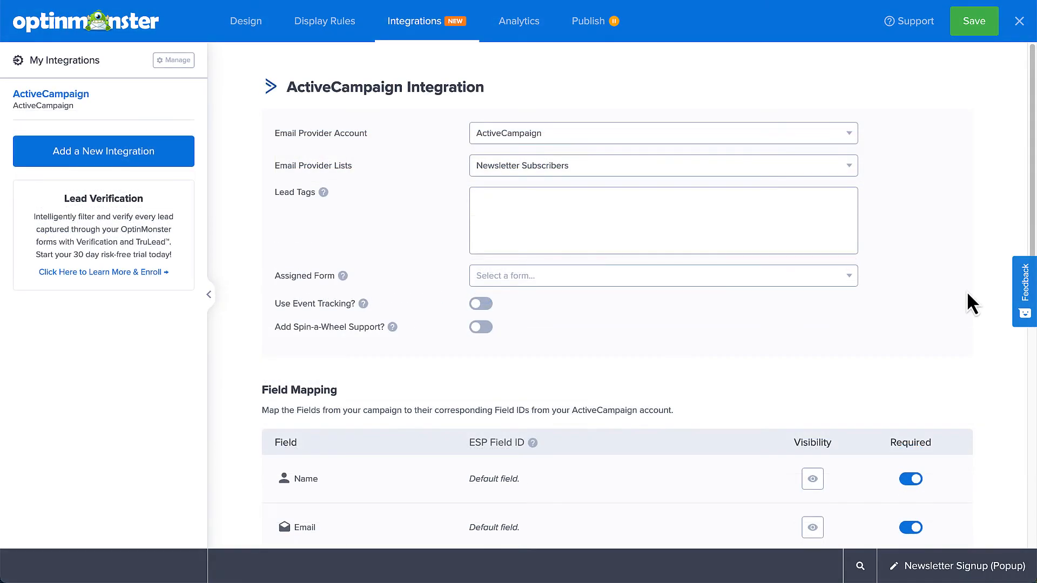
Step: Review the ActiveCampaign field mapping, then view Analytics with OptinMonster Analytics active
{"action": "scroll", "scroll_direction": "down", "scroll_amount": 3}
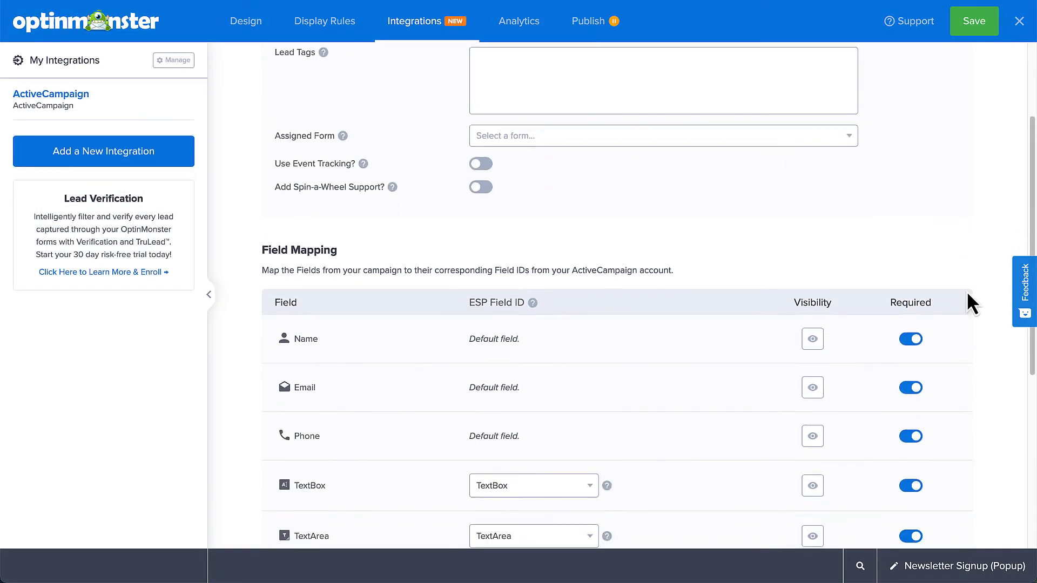
{"action": "scroll", "scroll_direction": "down", "scroll_amount": 3}
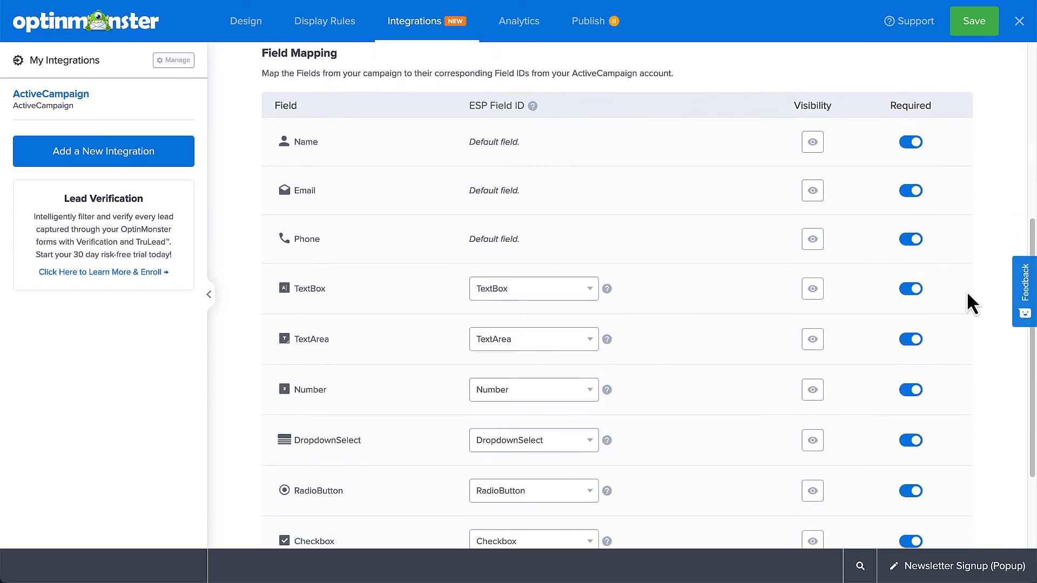
{"action": "scroll", "scroll_direction": "down", "scroll_amount": 3}
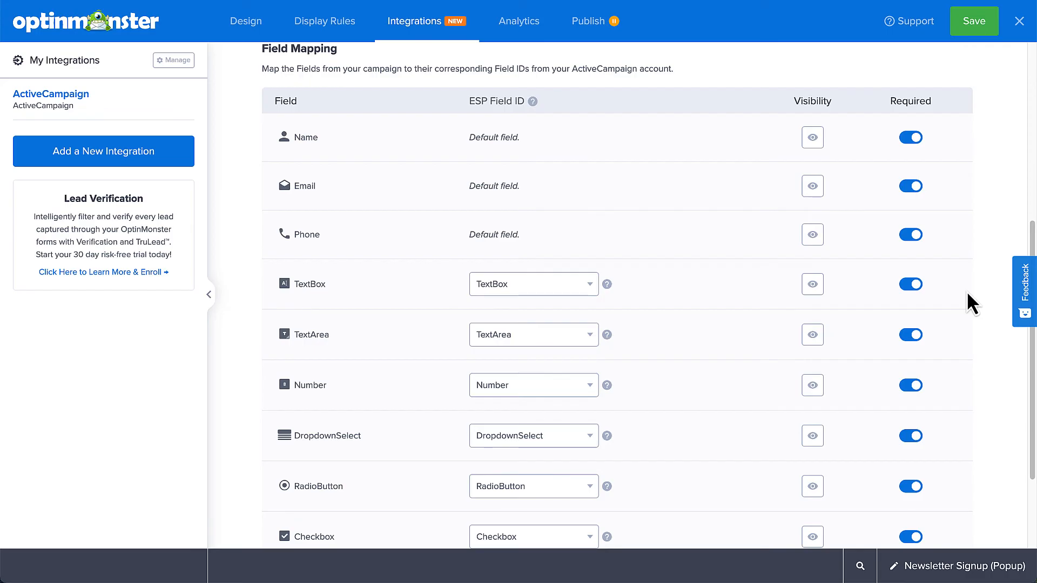
{"action": "scroll", "scroll_direction": "down", "scroll_amount": 3}
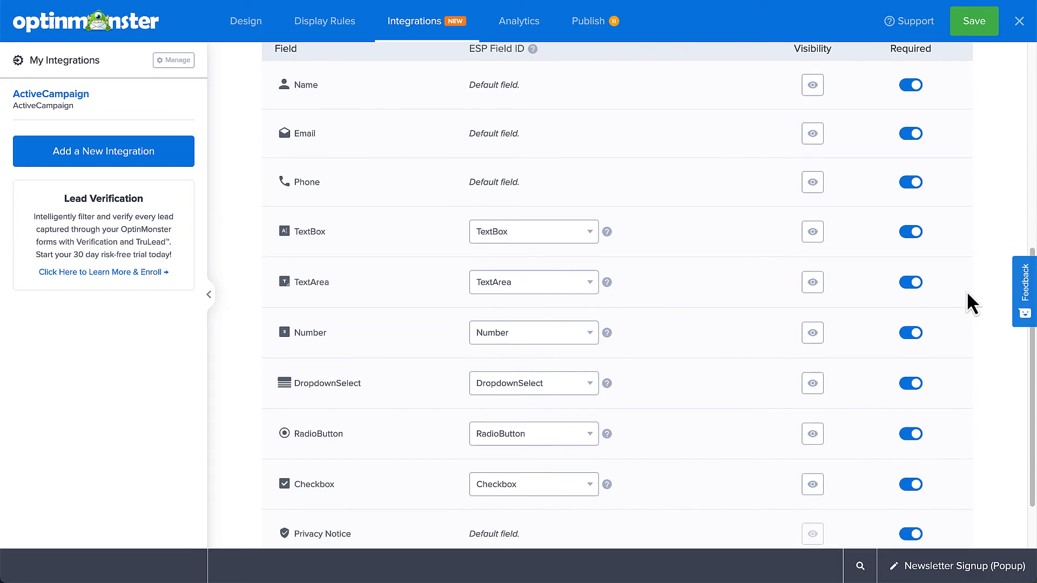
{"action": "scroll", "scroll_direction": "down", "scroll_amount": 3}
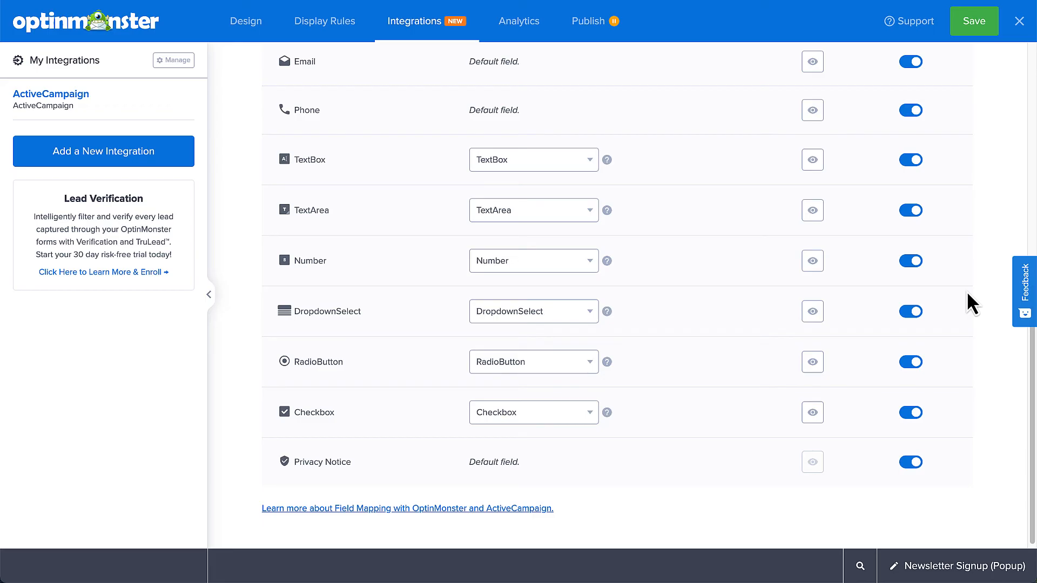
{"action": "left_click", "coordinate": [518, 21]}
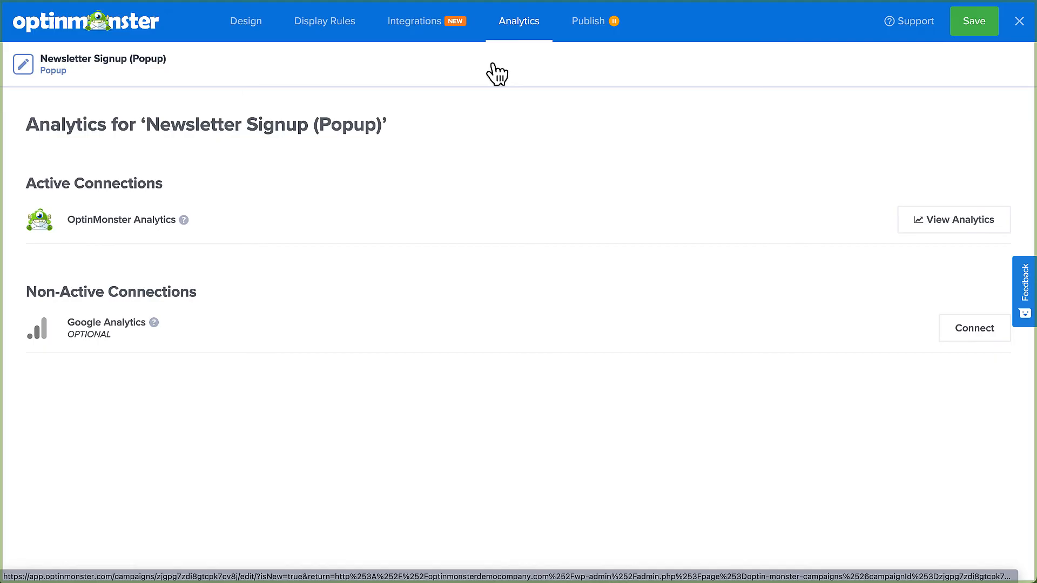
{"action": "mouse_move", "coordinate": [519, 33]}
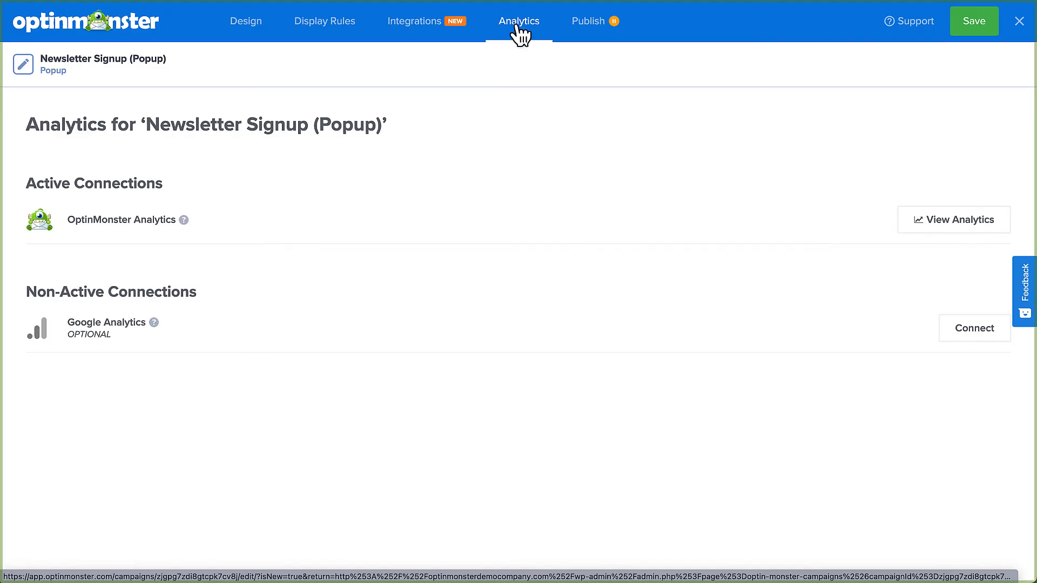
{"action": "mouse_move", "coordinate": [580, 34]}
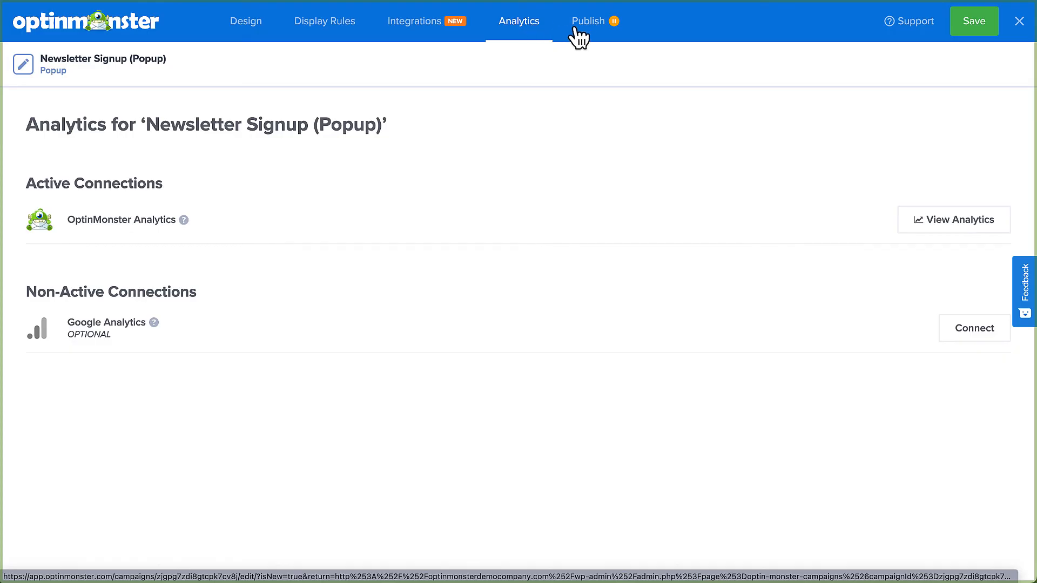
Step: Set the Newsletter Signup (Popup) campaign's status to Published from the Publish tab
{"action": "left_click", "coordinate": [587, 21]}
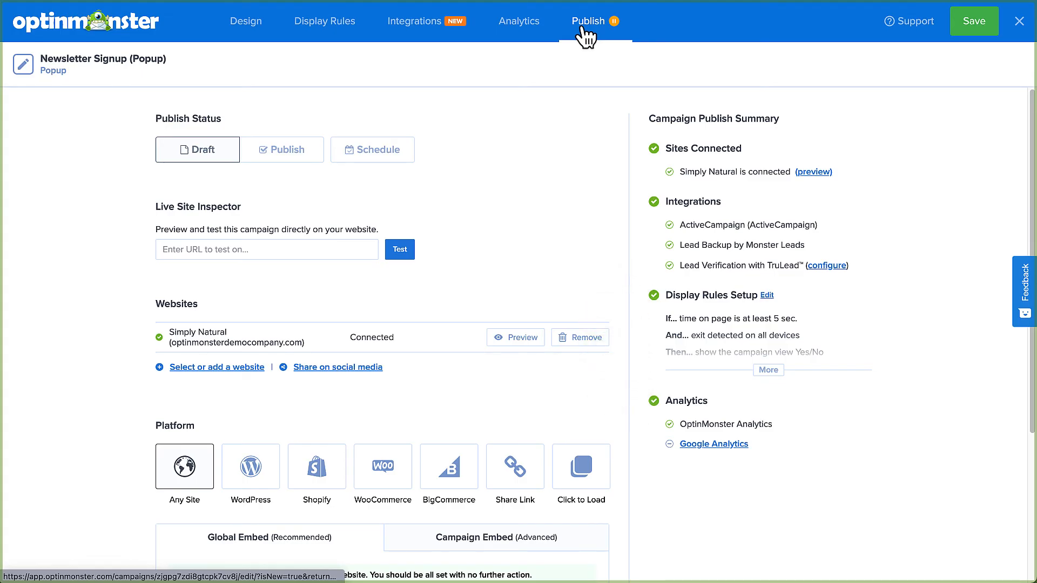
{"action": "left_click", "coordinate": [288, 150]}
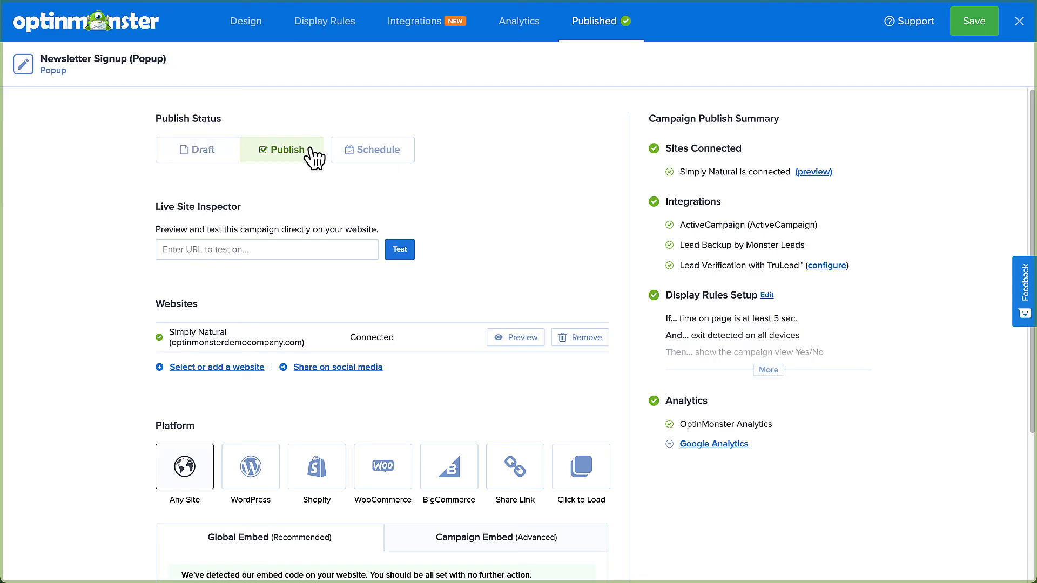
{"action": "mouse_move", "coordinate": [974, 22]}
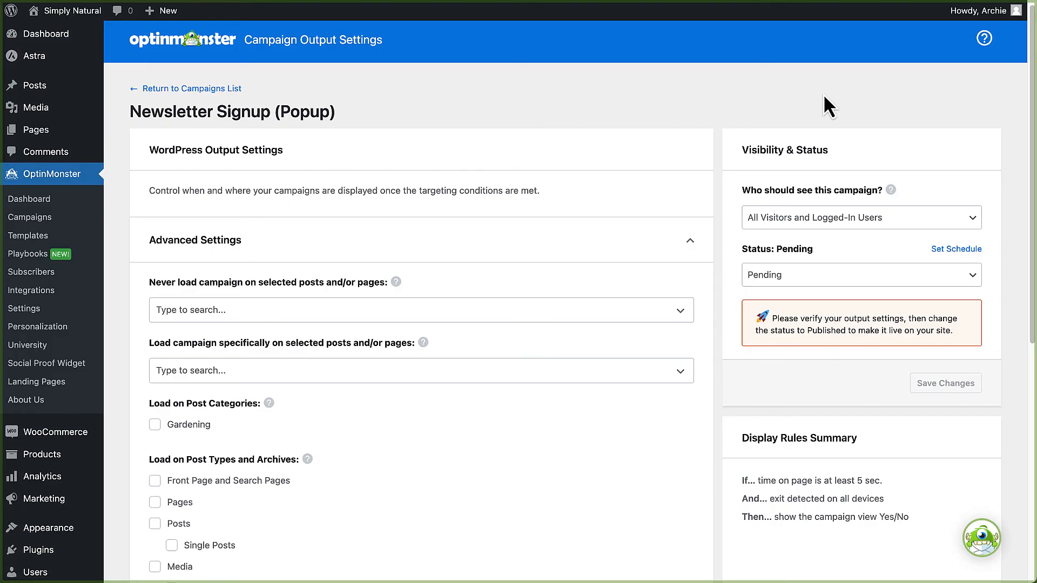
Step: Keep All Visitors and Logged-In Users, set status Published, and save the output settings
{"action": "scroll", "scroll_direction": "down", "scroll_amount": 3}
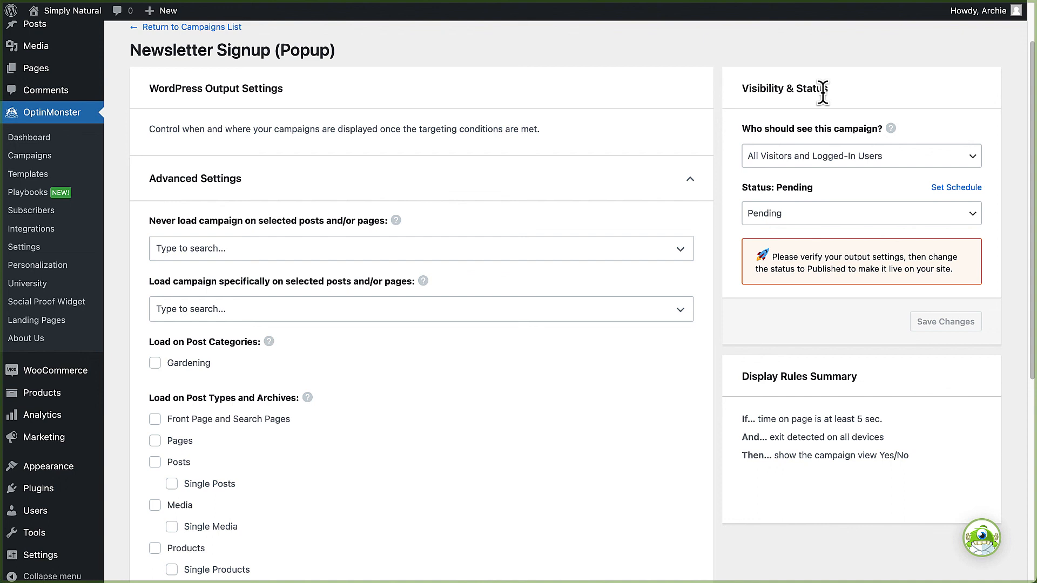
{"action": "mouse_move", "coordinate": [814, 160]}
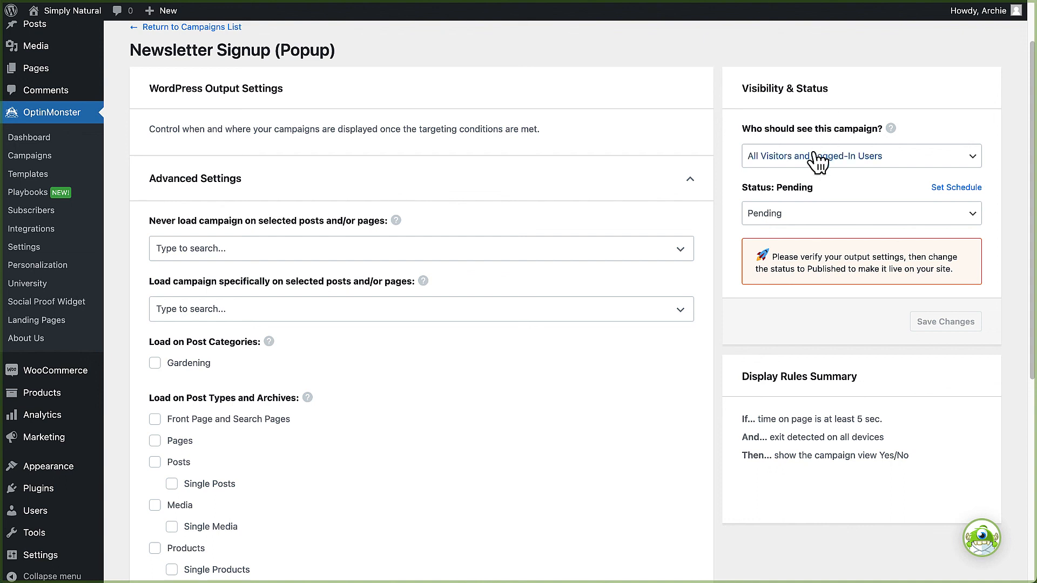
{"action": "left_click", "coordinate": [861, 155]}
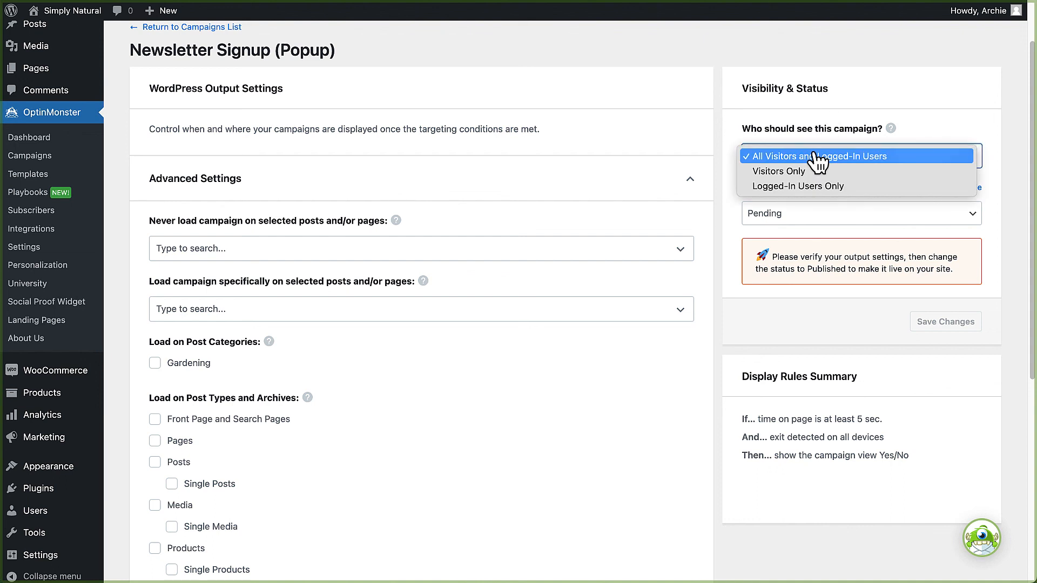
{"action": "left_click", "coordinate": [819, 156]}
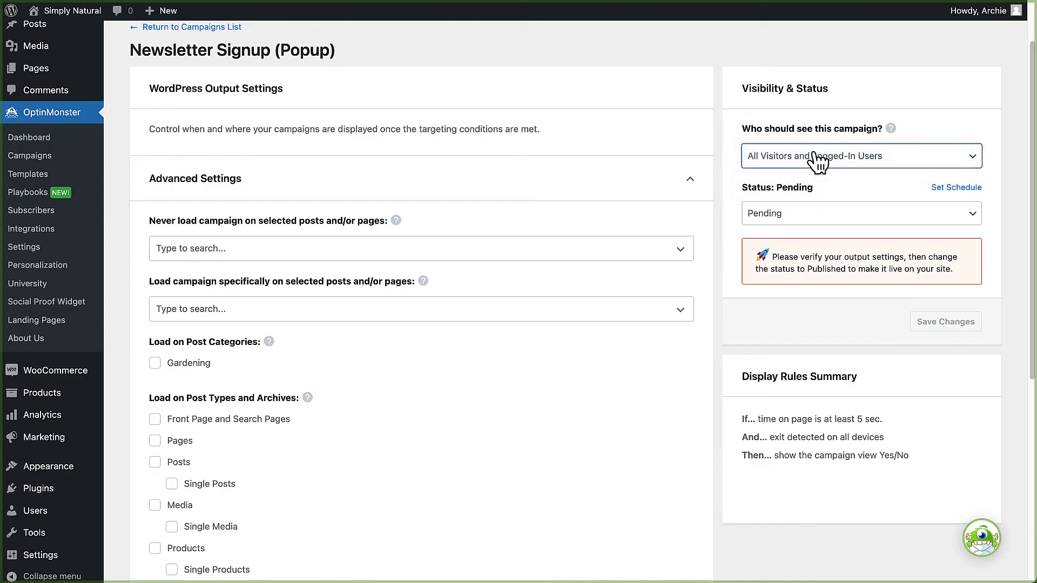
{"action": "left_click", "coordinate": [861, 214]}
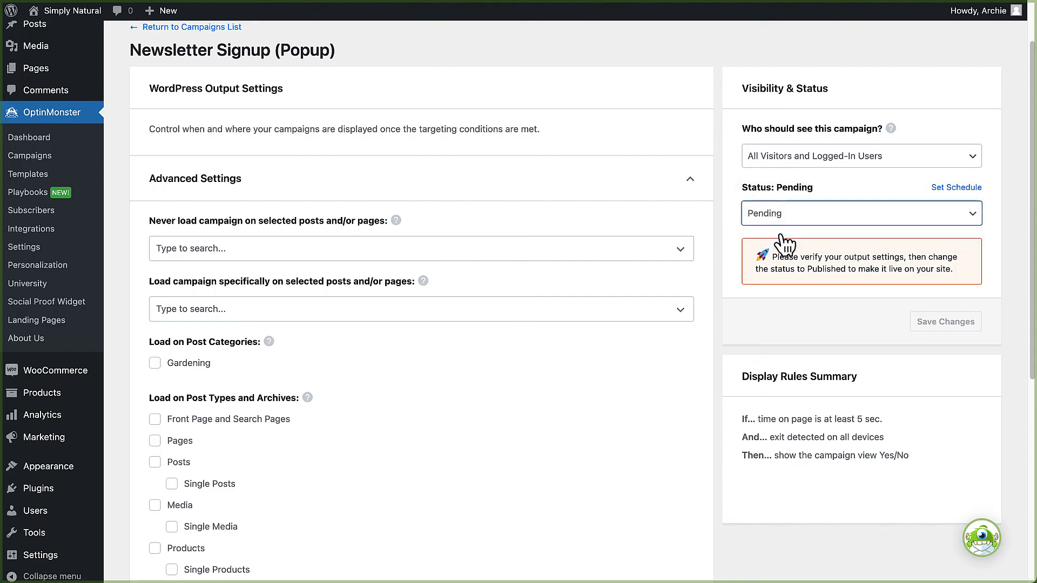
{"action": "left_click", "coordinate": [862, 213]}
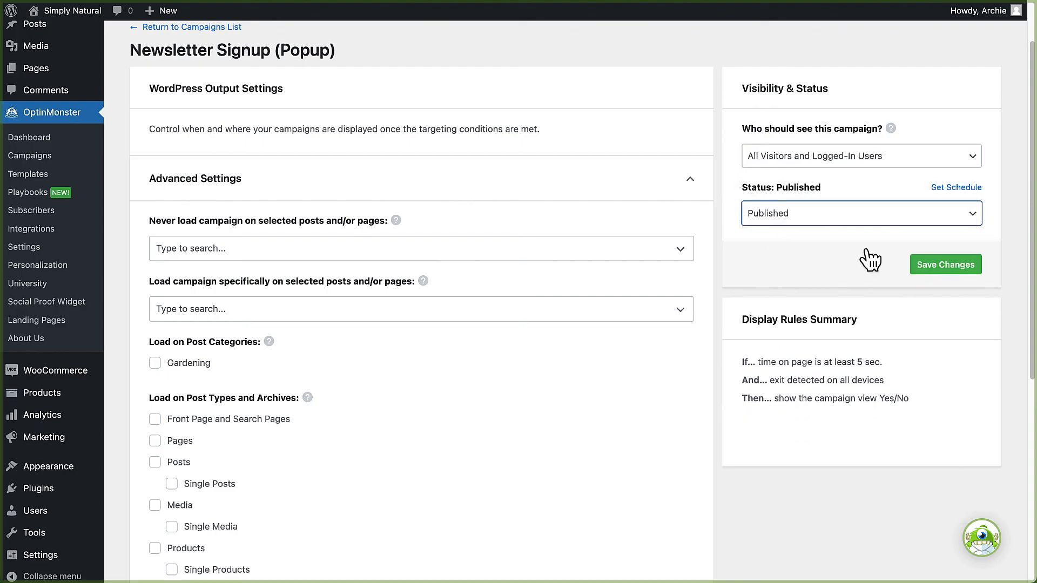
{"action": "left_click", "coordinate": [945, 264]}
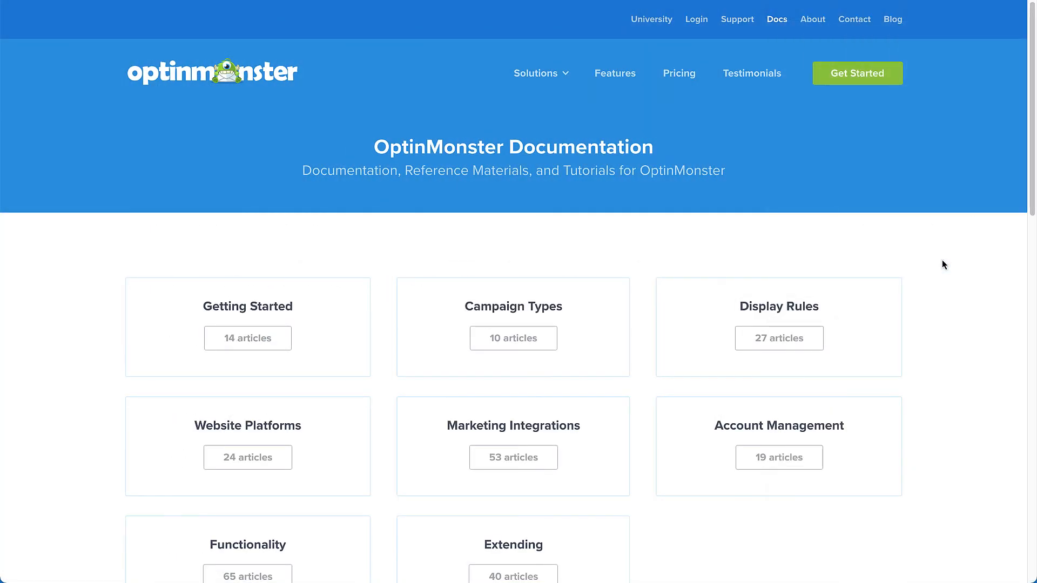
Step: Scroll the documentation hub down to the Getting Started articles and Submit A Ticket link
{"action": "scroll", "scroll_direction": "down", "scroll_amount": 3}
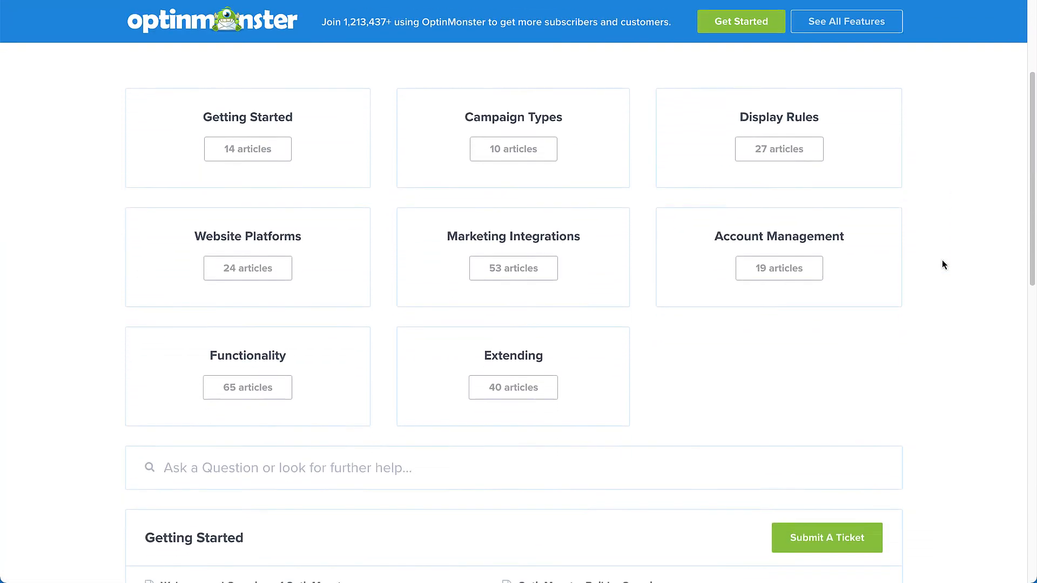
{"action": "scroll", "scroll_direction": "down", "scroll_amount": 3}
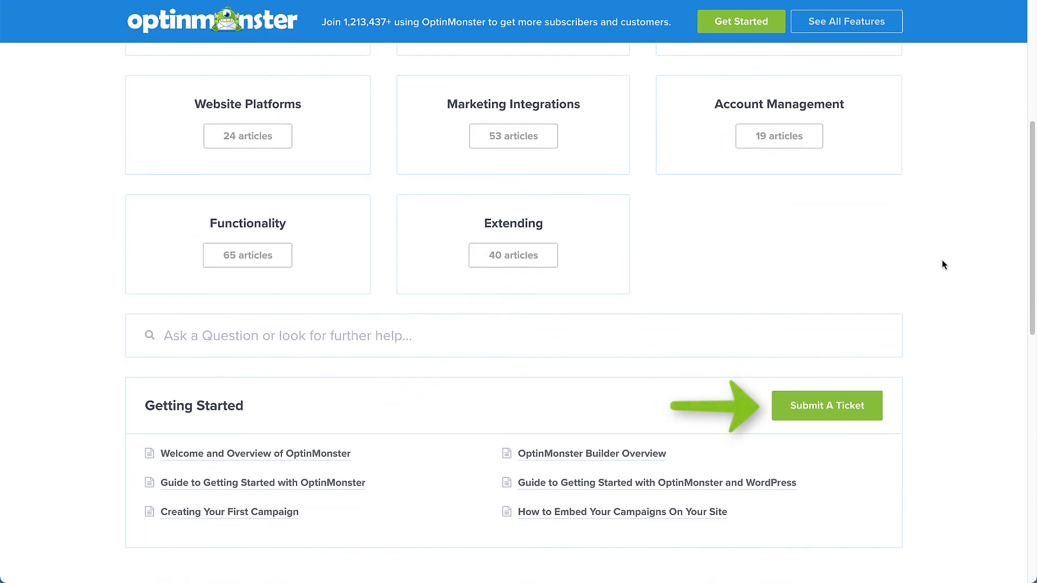